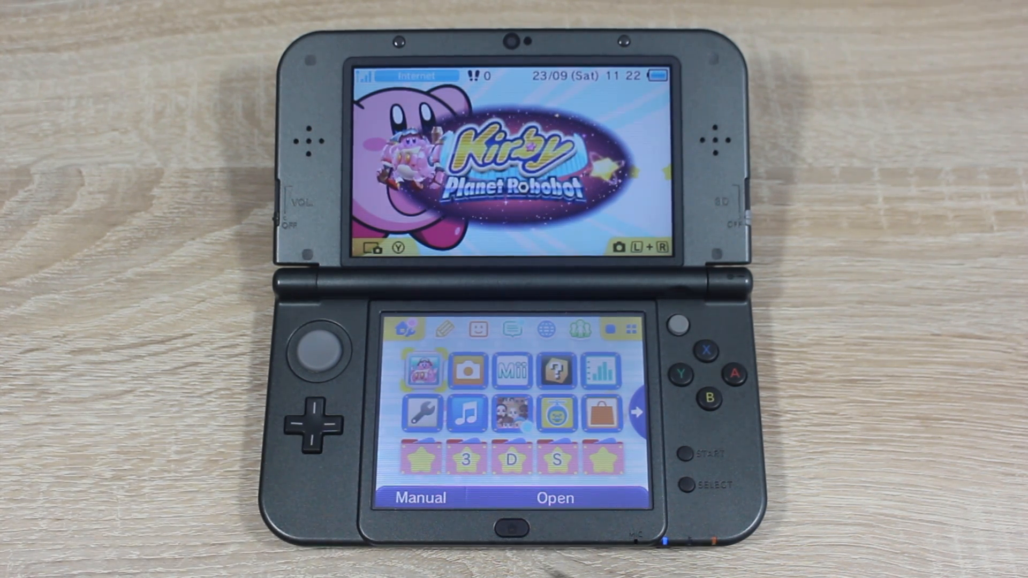
Step: Go through System Settings > Other Settings > Language and choose Français on the 11.5.0-38E console
left_click(426, 415)
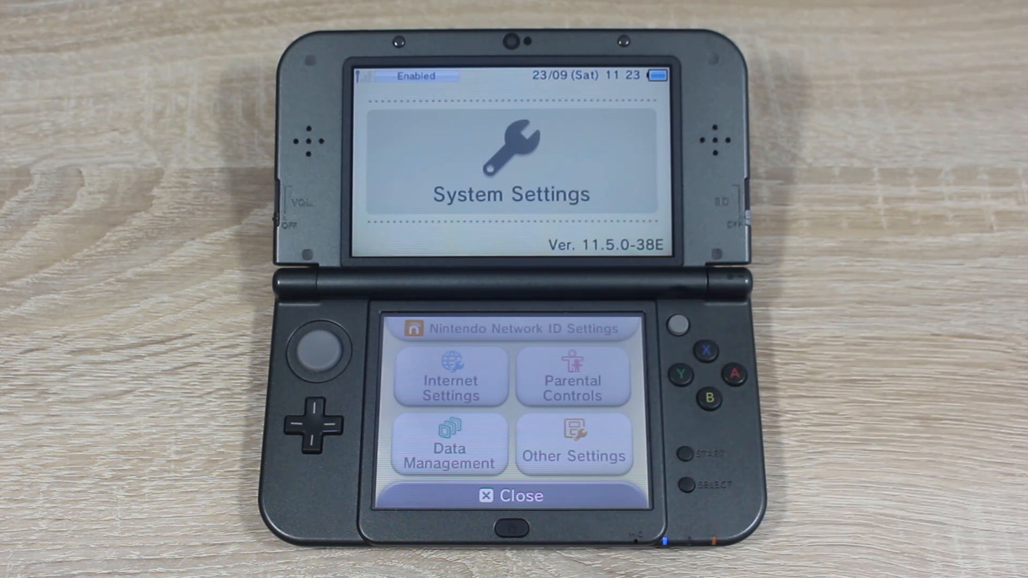
left_click(573, 445)
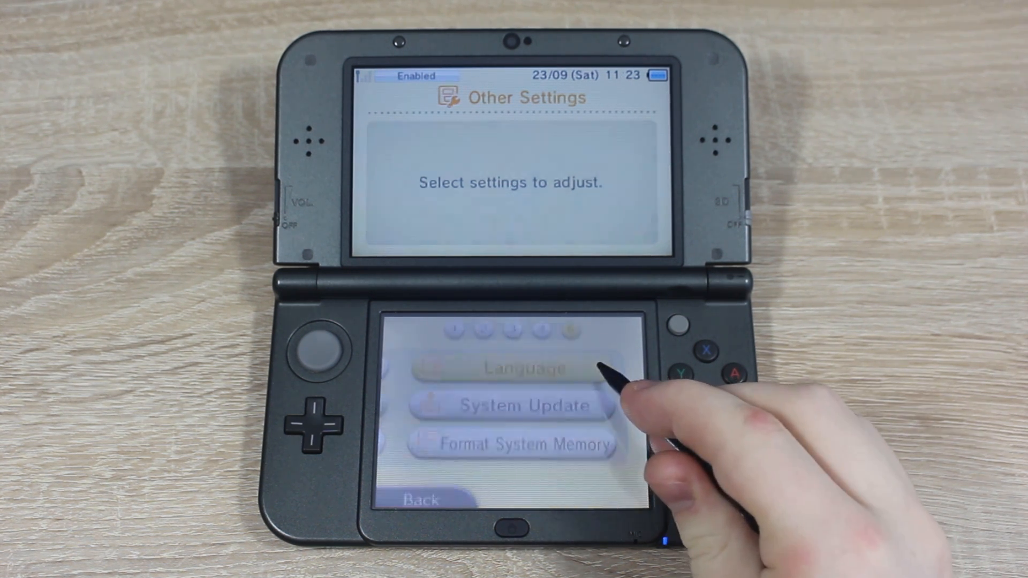
left_click(514, 368)
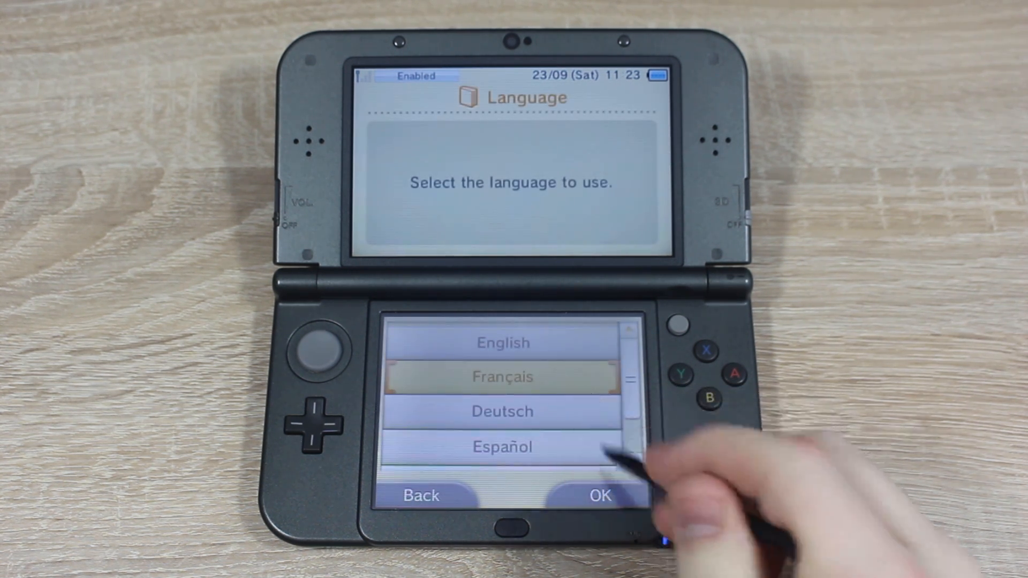
left_click(600, 495)
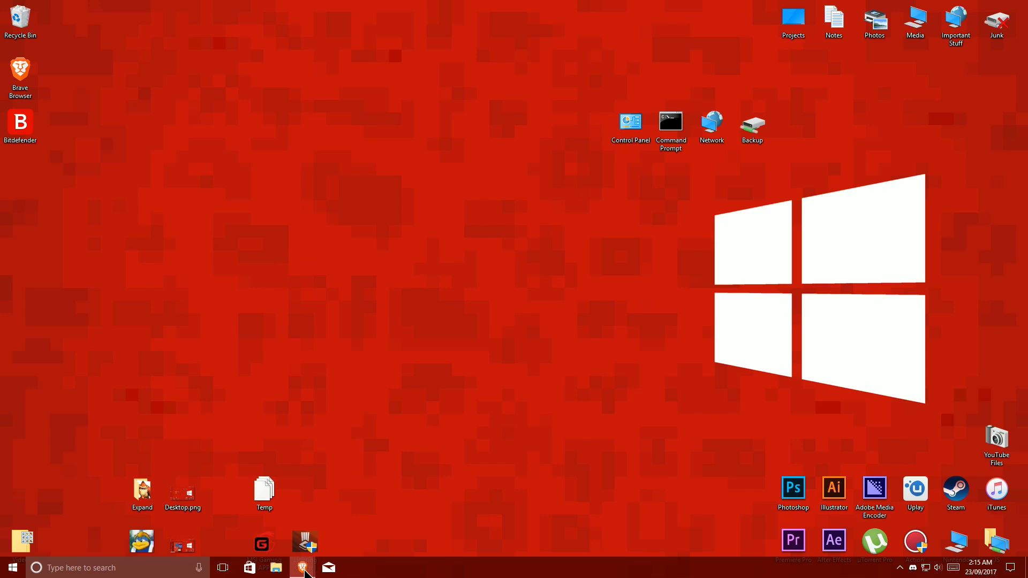
Step: Download the homebrew starter kit, saving starter.zip to the desktop
left_click(298, 568)
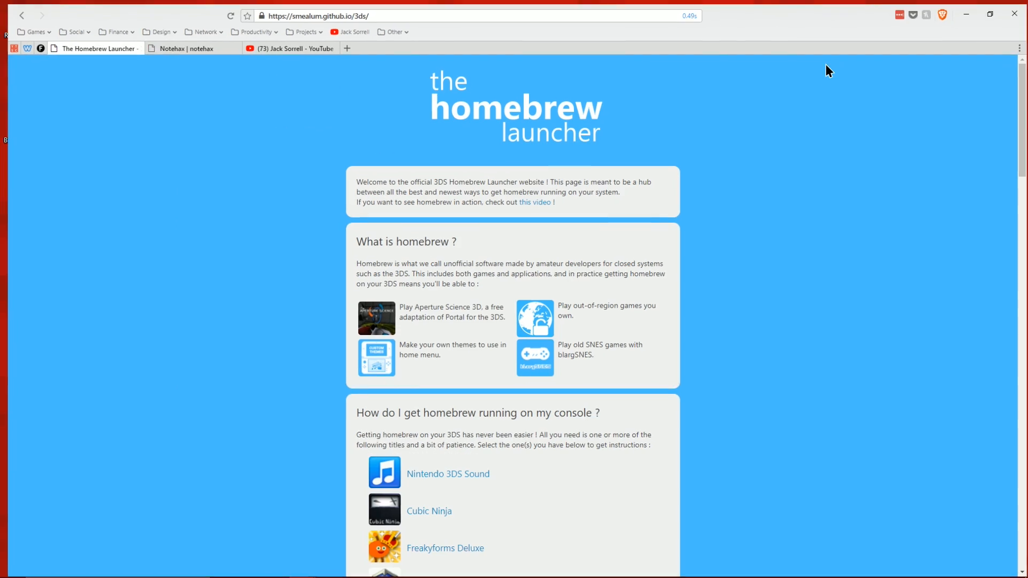
scroll("down", 3)
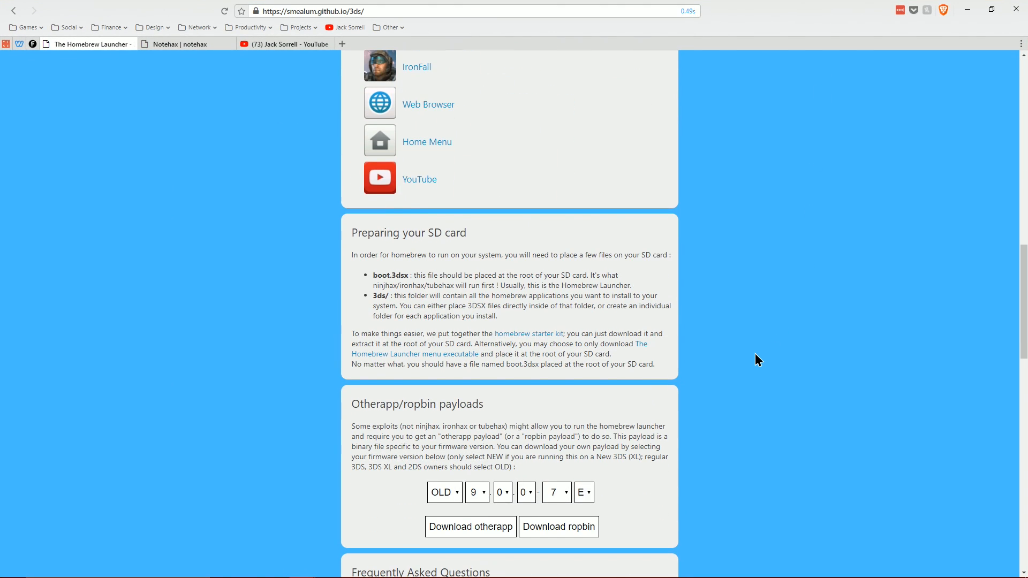
scroll("down", 3)
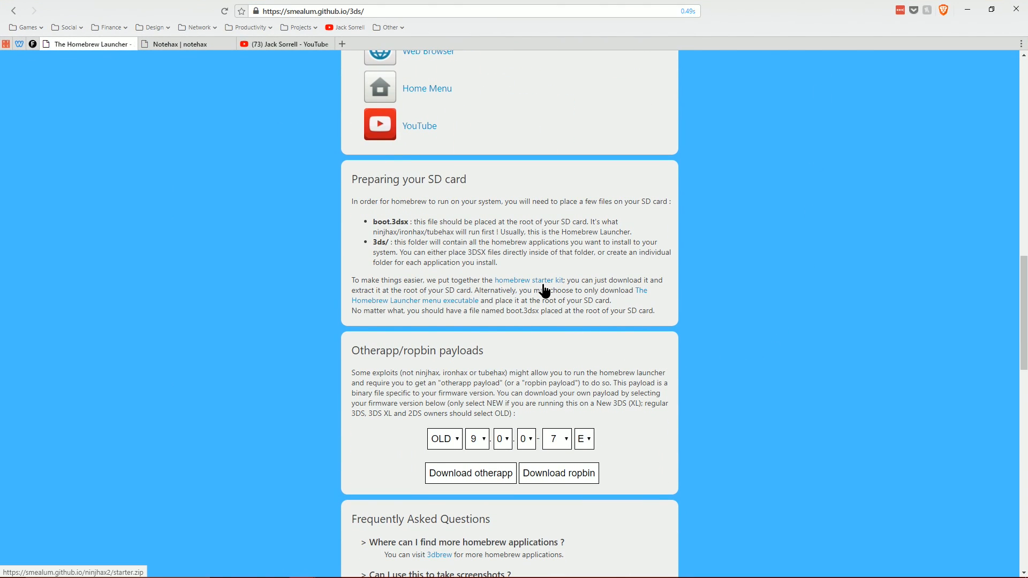
left_click(528, 280)
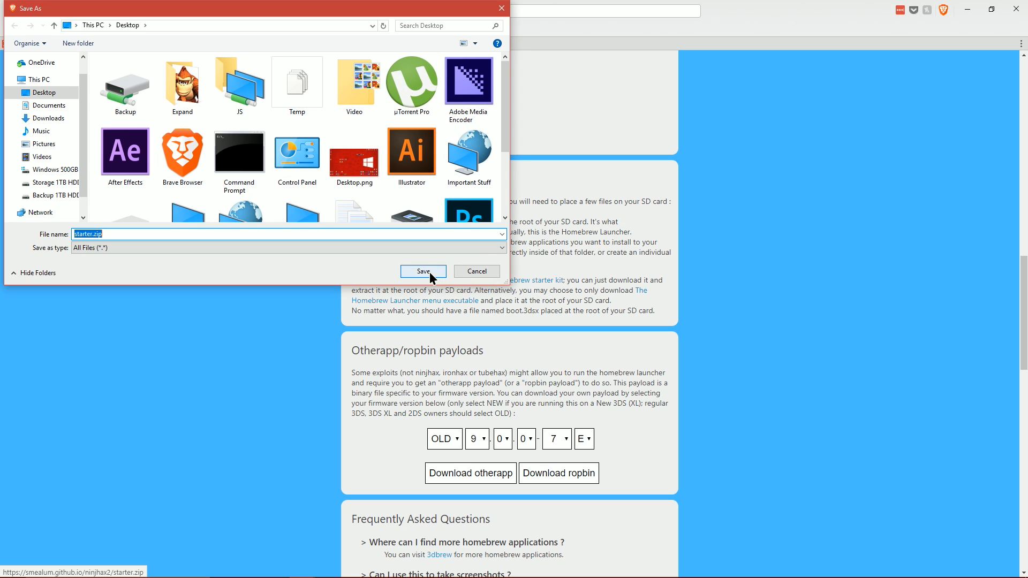
left_click(423, 271)
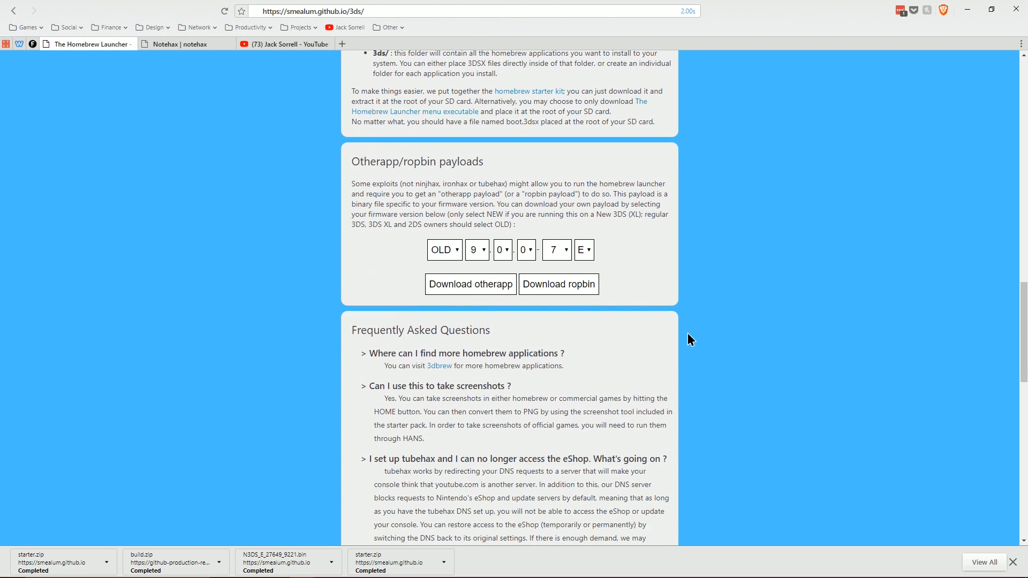
Step: Download the NEW 11.5.0-38E otherapp payload and bring up the notehax page
scroll("down", 3)
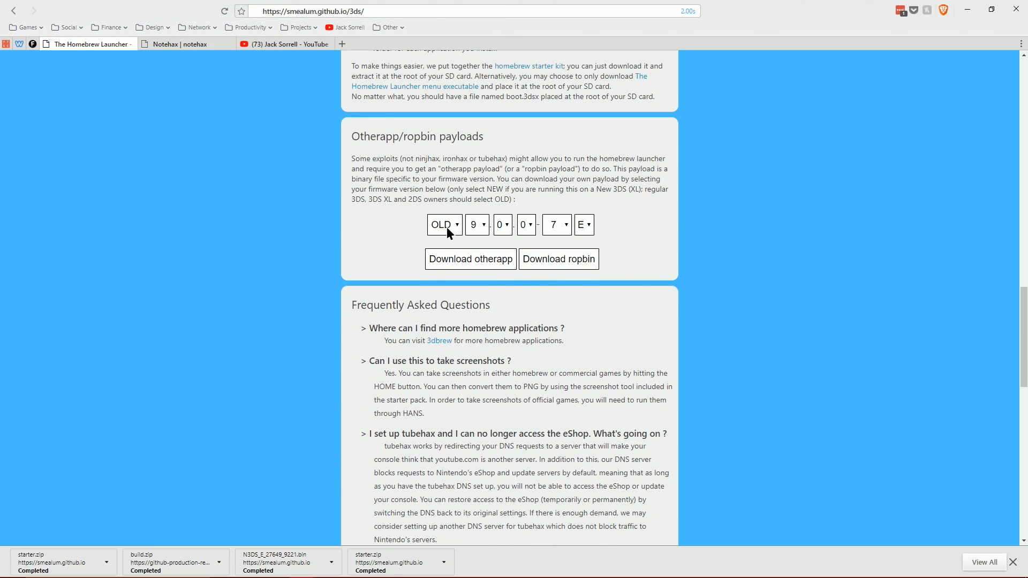
left_click(476, 224)
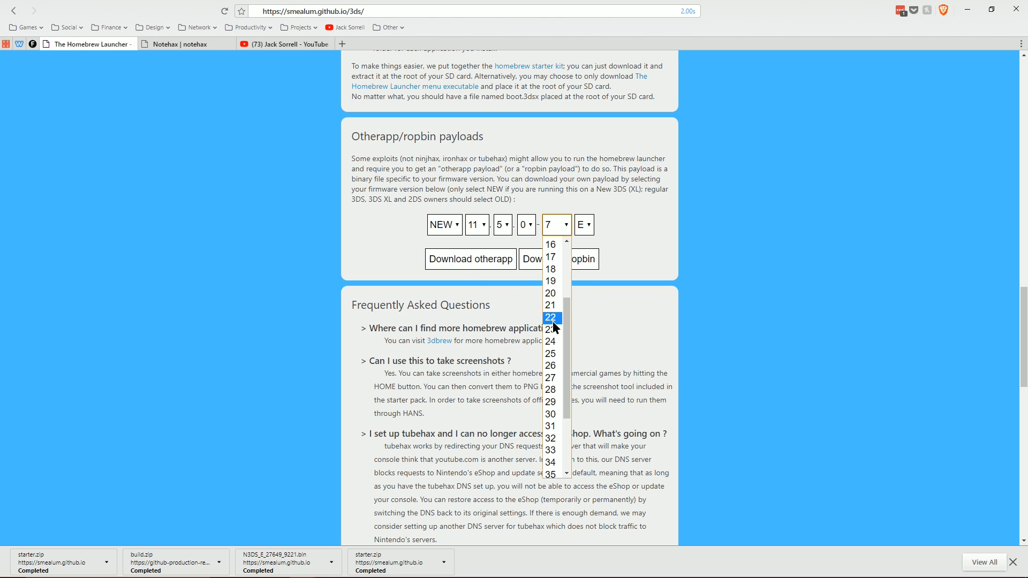
scroll("down", 3)
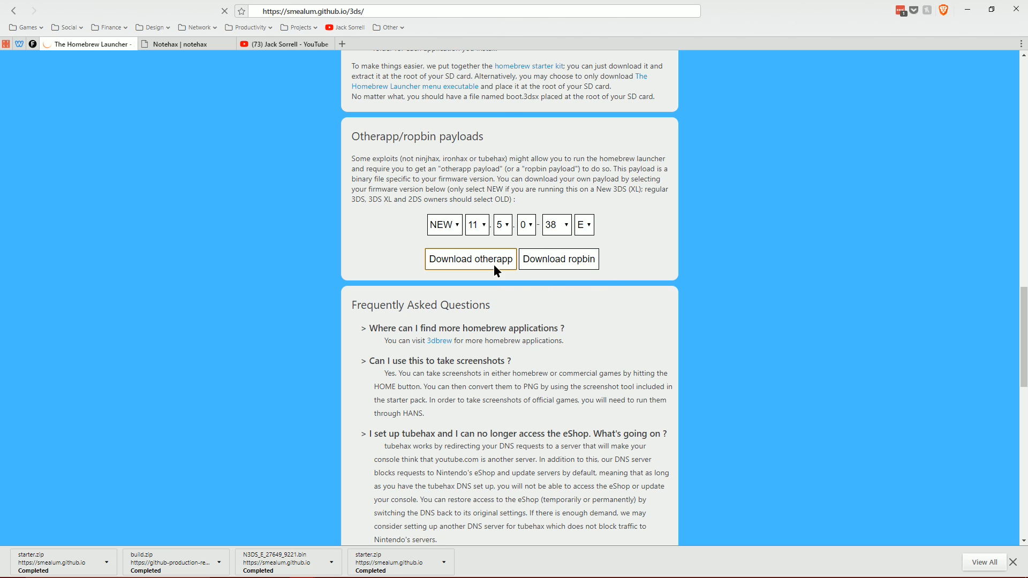
left_click(470, 258)
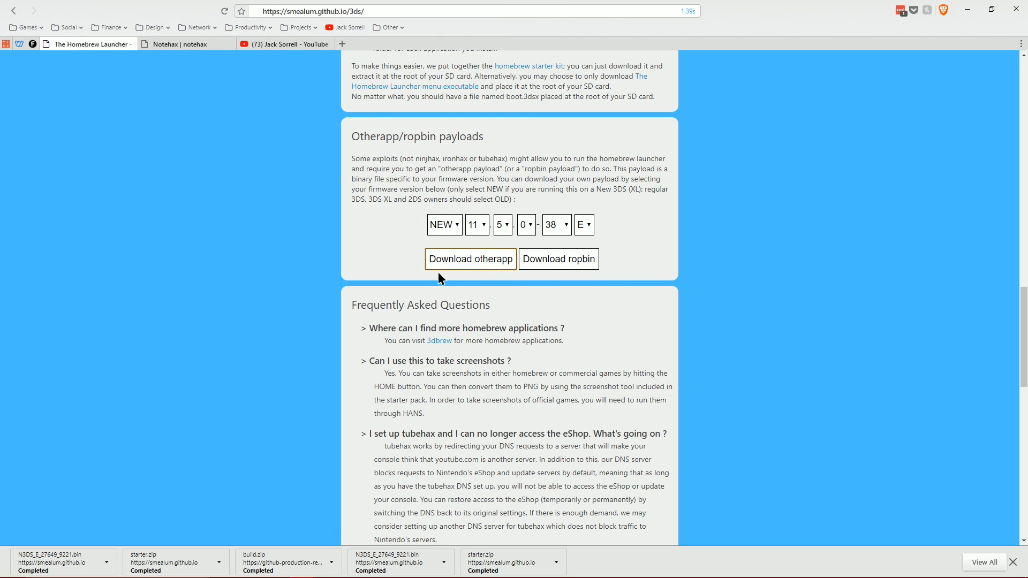
left_click(177, 44)
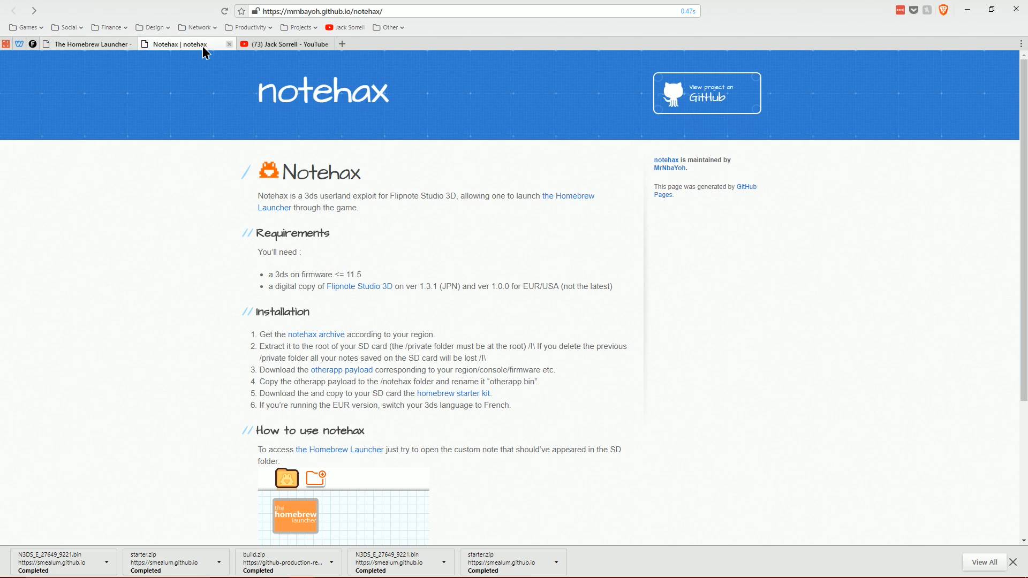
mouse_move(467, 317)
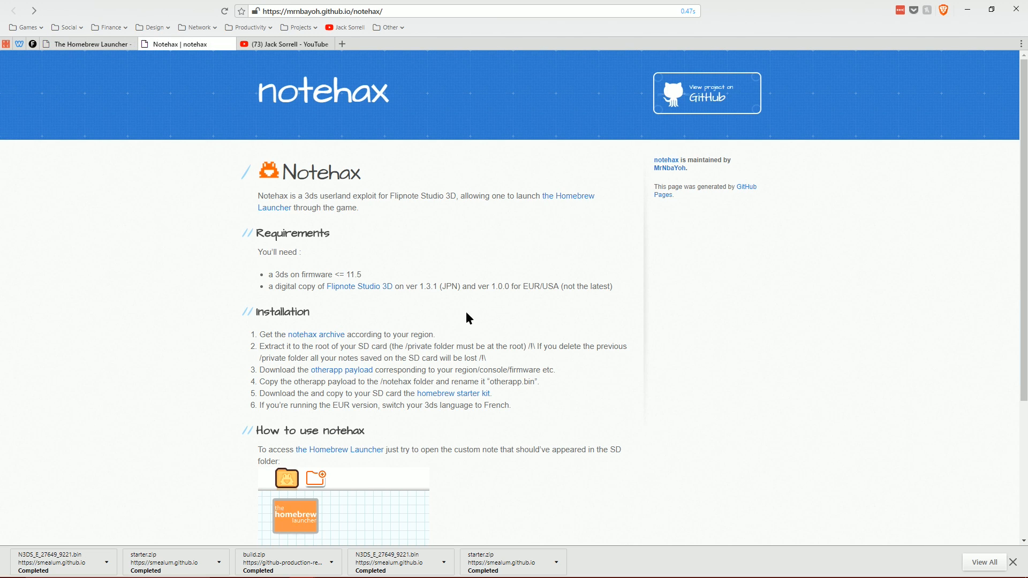
Step: Save notehax v1.0 build.zip from its GitHub releases page to the desktop
left_click(316, 334)
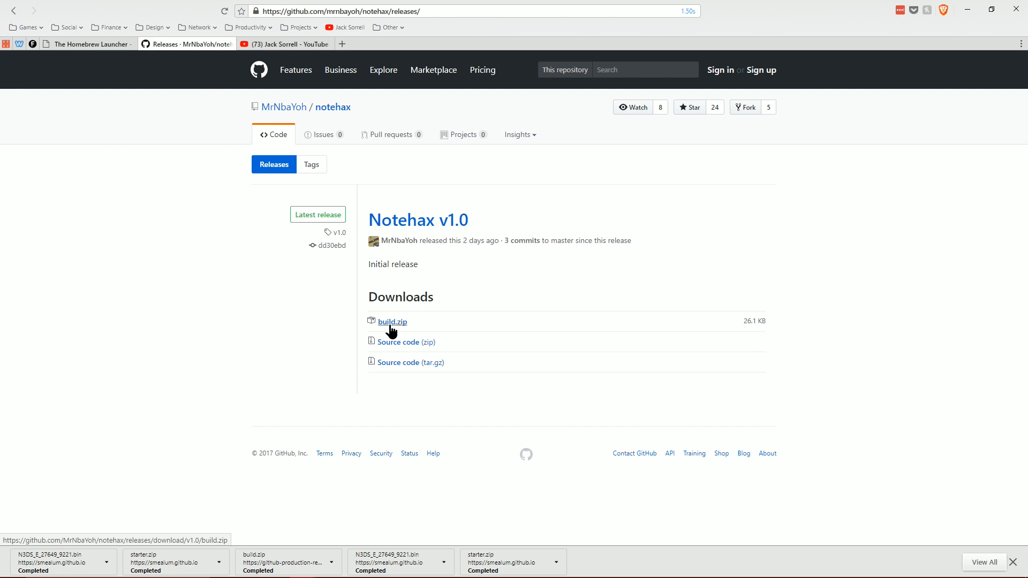
left_click(392, 321)
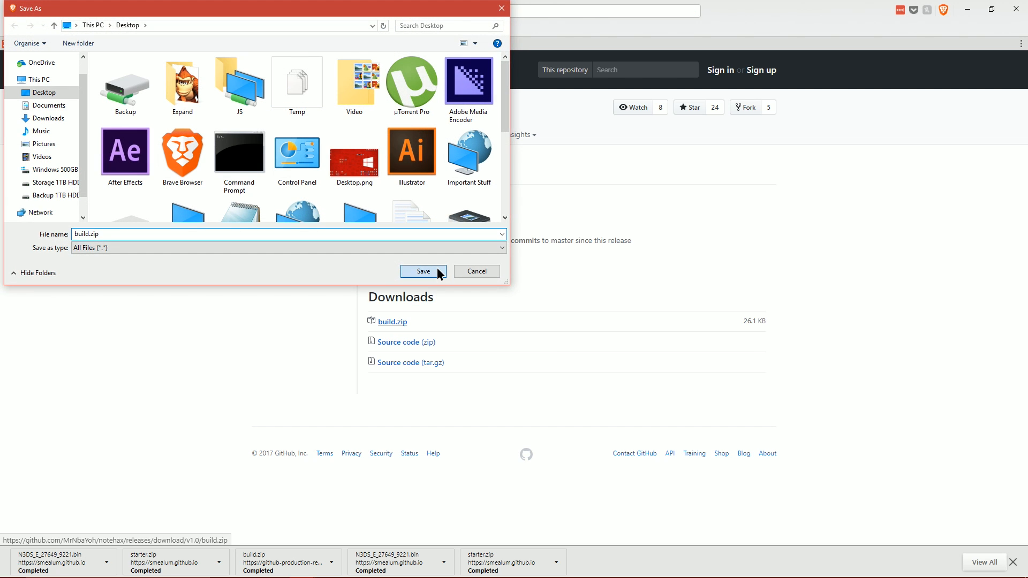
left_click(423, 271)
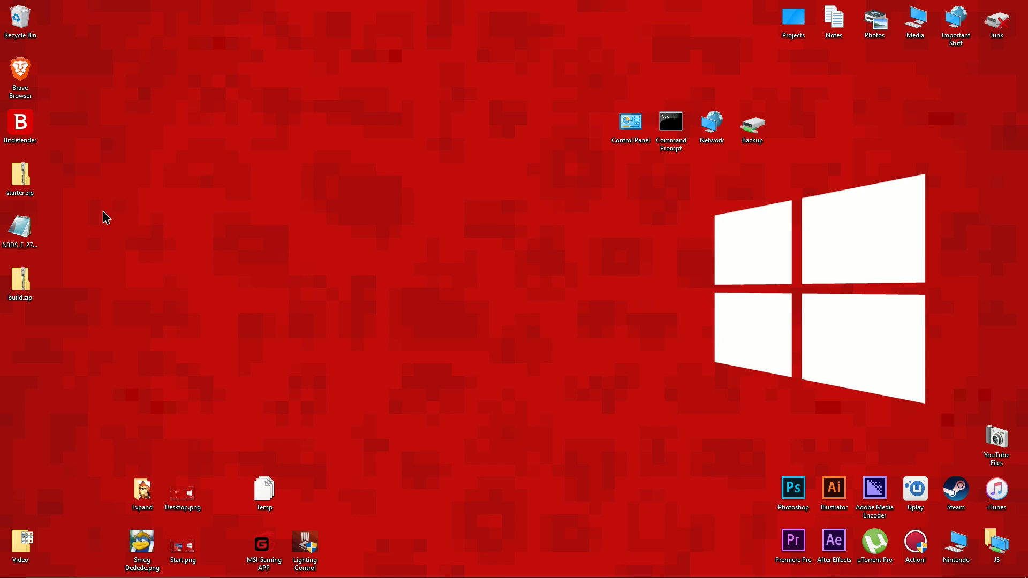
Step: Rearrange the desktop zip files, then open the NINTENDO3DS microSD share from Network
left_click_drag(20, 177, 496, 531)
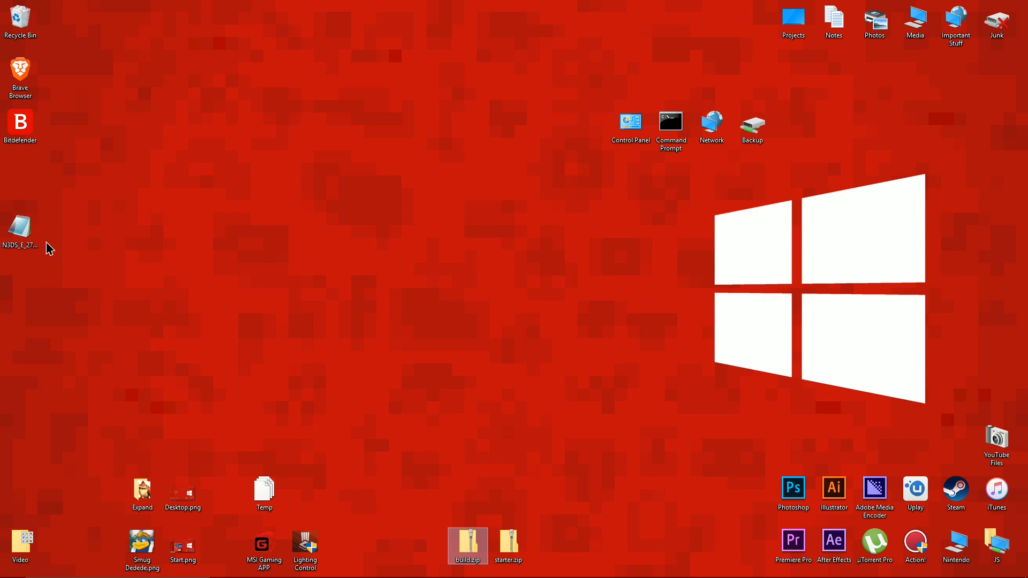
left_click_drag(20, 226, 426, 547)
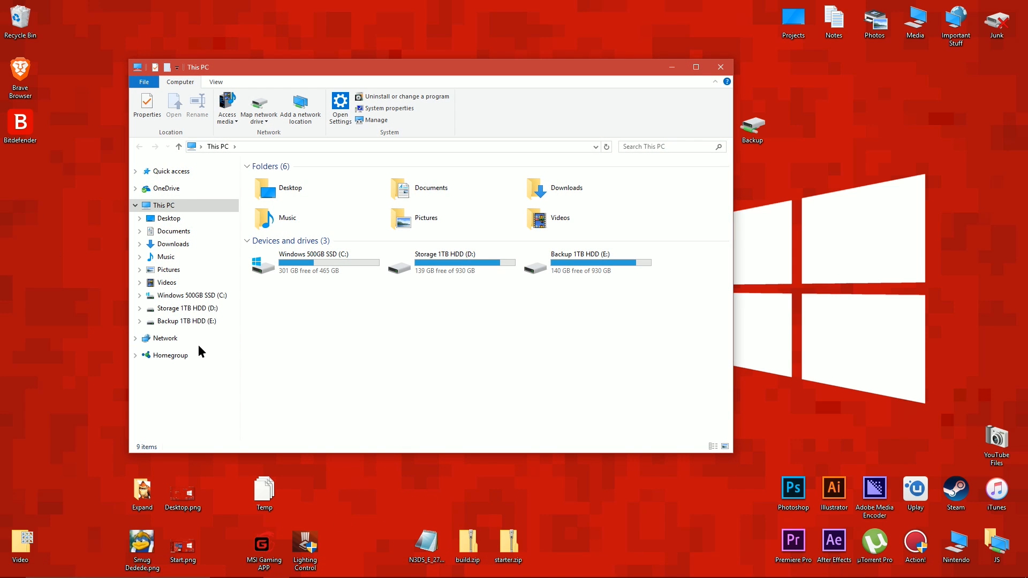
left_click(166, 337)
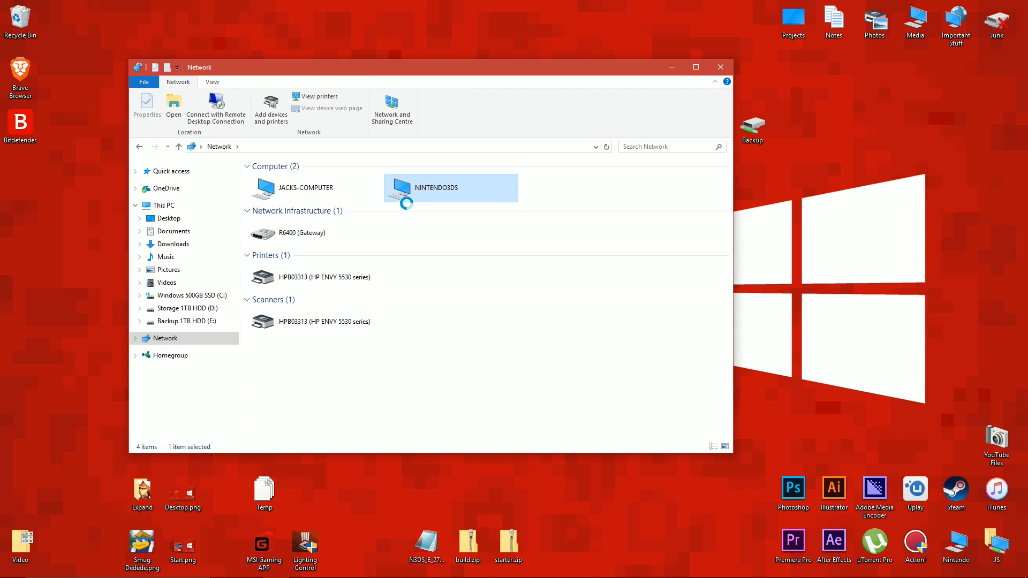
double_click(435, 187)
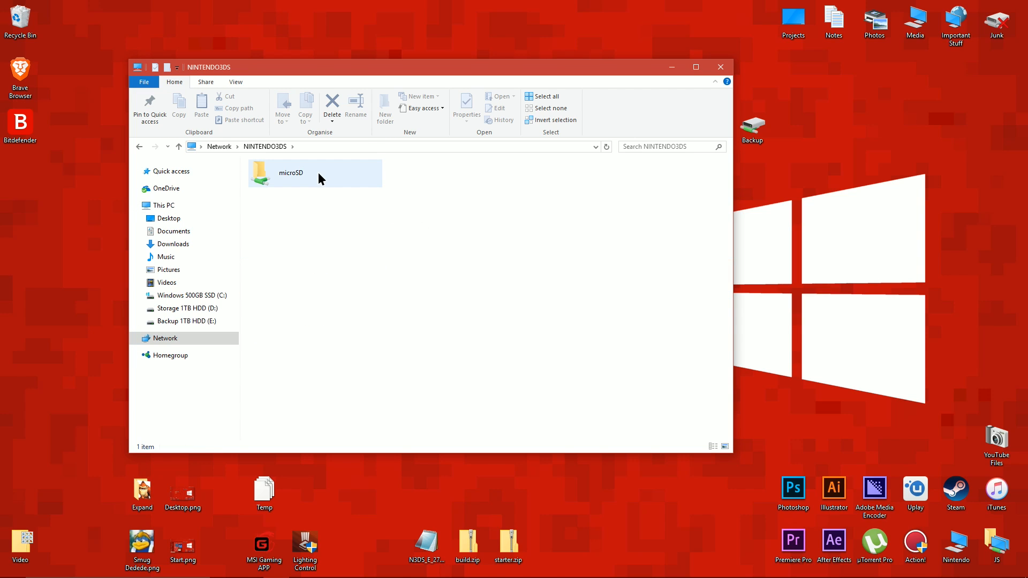
double_click(290, 173)
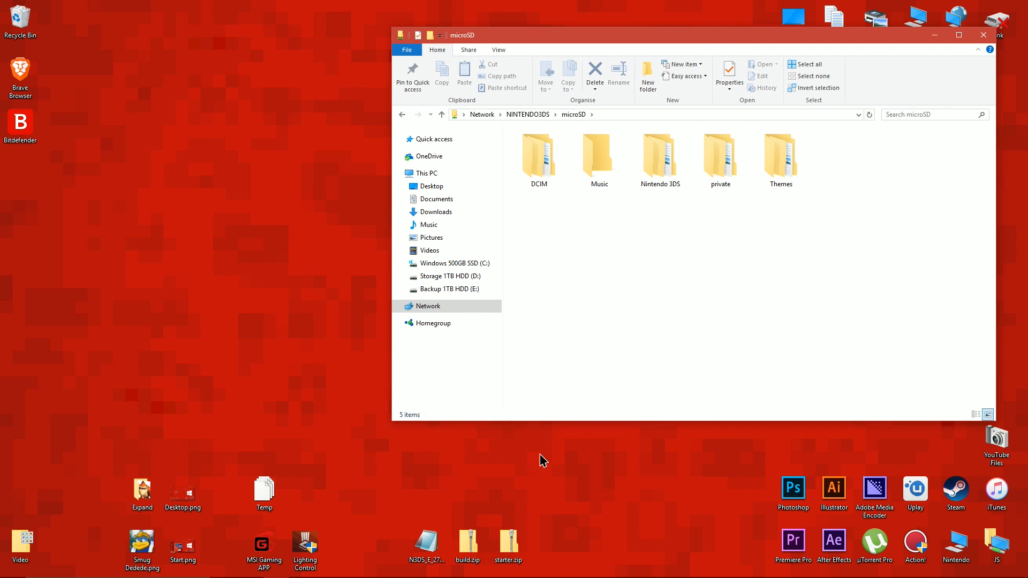
Step: Extract starter.zip into a starter folder
right_click(508, 545)
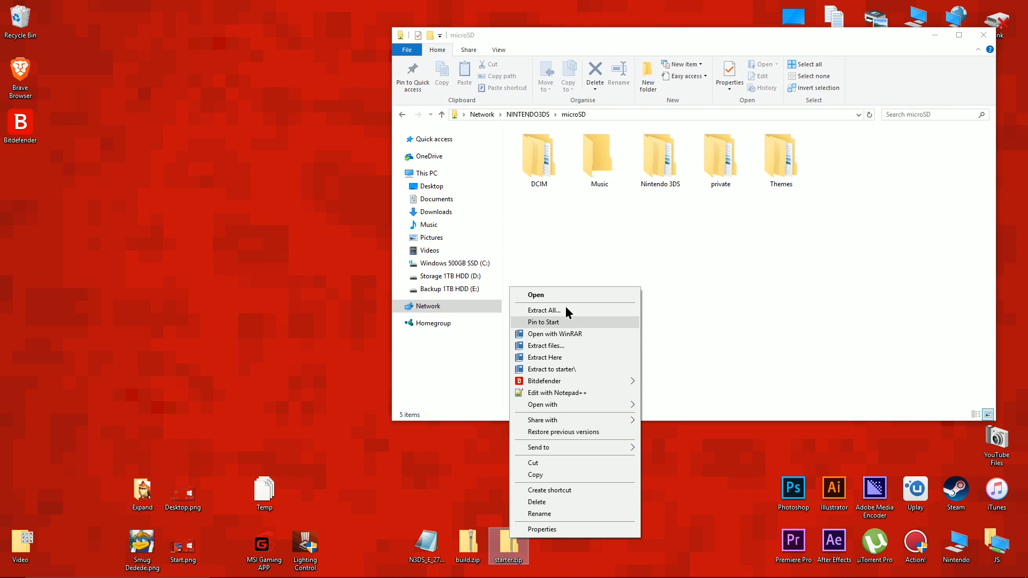
left_click(543, 310)
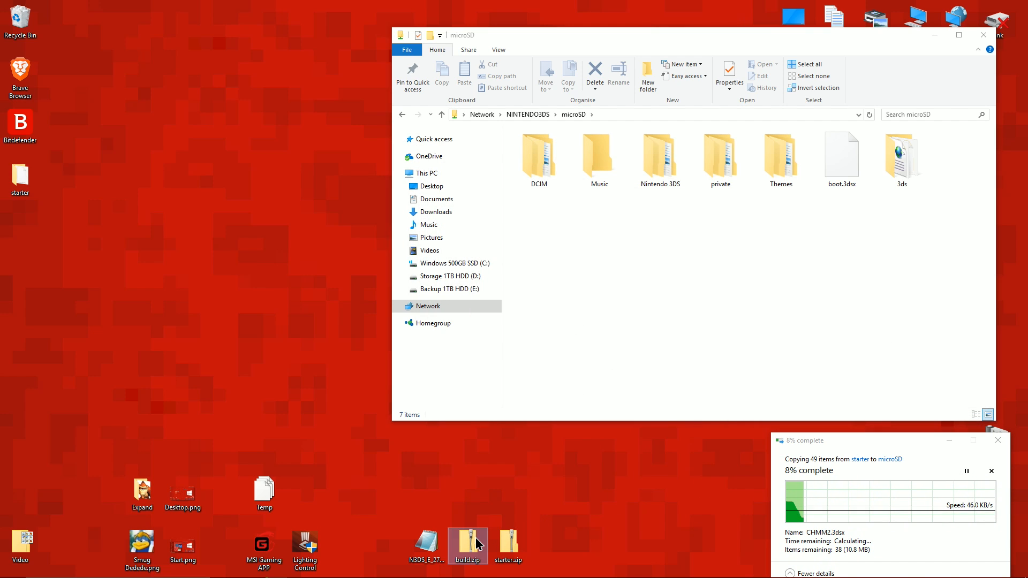
Step: Extract build.zip and browse into build\EUR\notehax
right_click(470, 552)
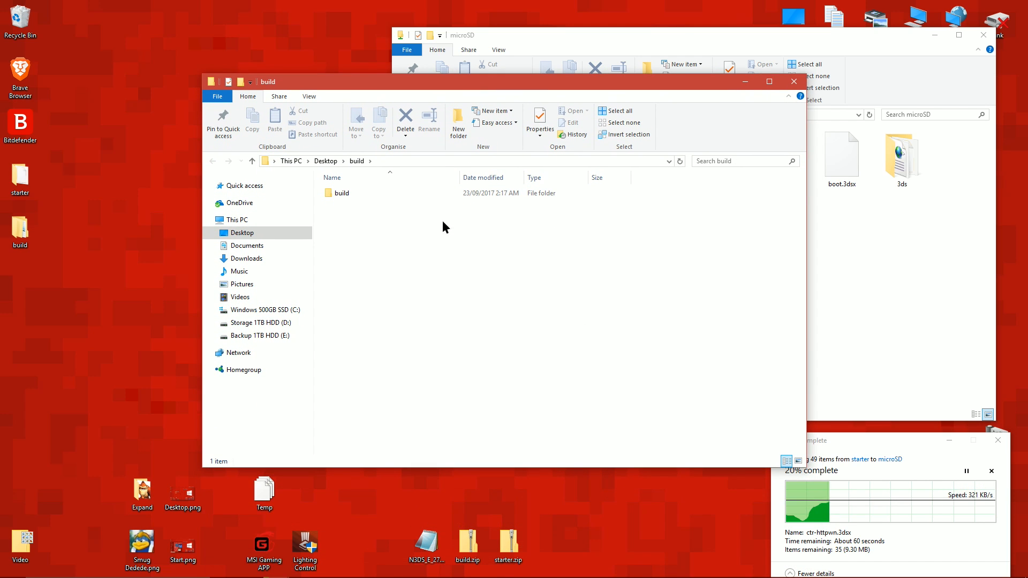
double_click(341, 192)
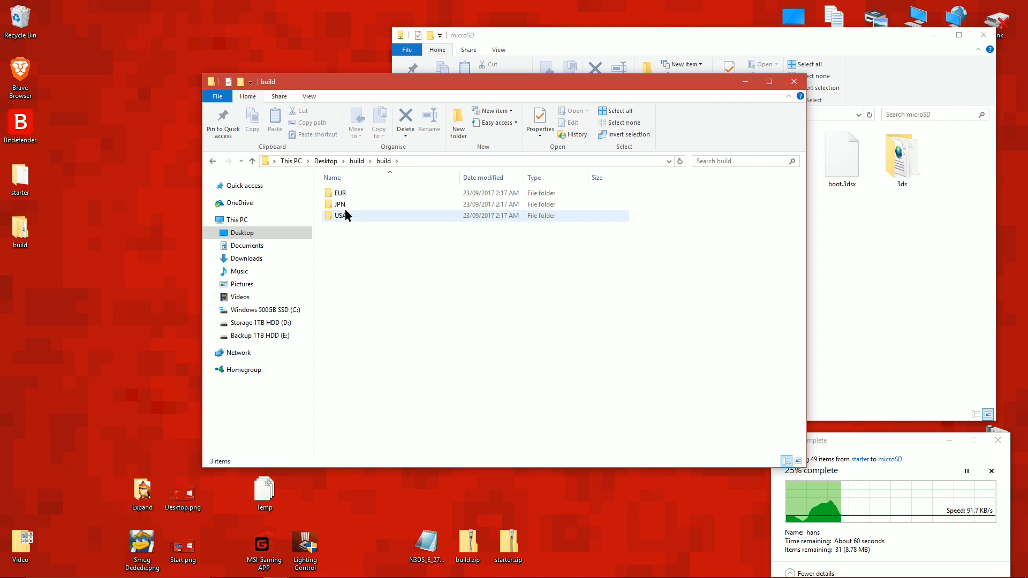
double_click(338, 193)
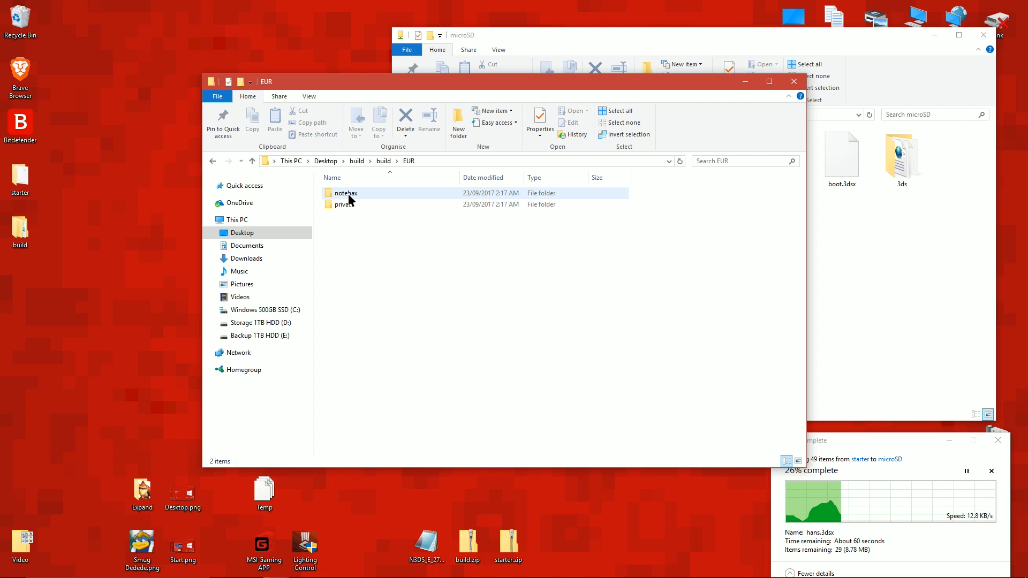
mouse_move(365, 200)
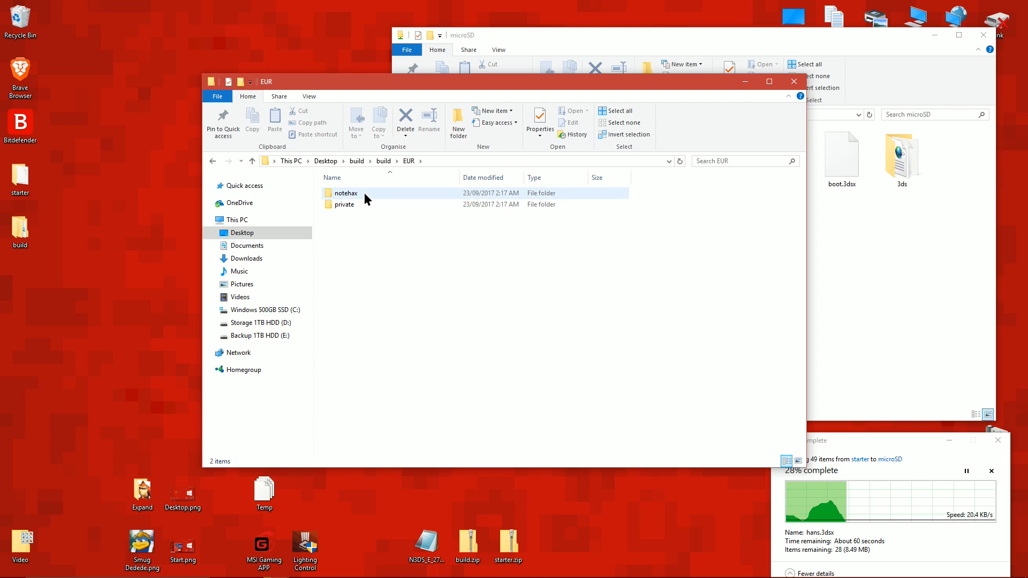
double_click(346, 192)
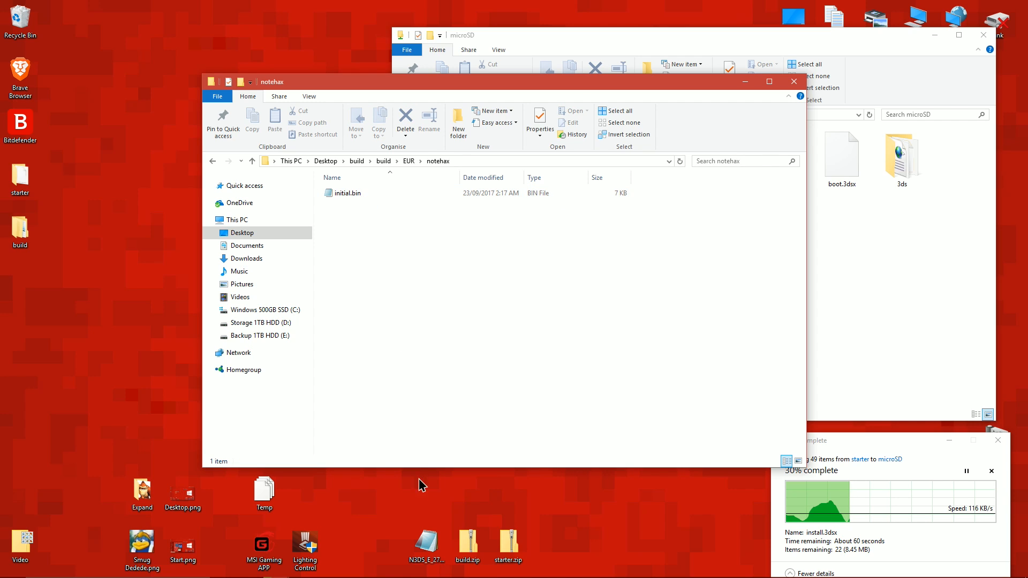
mouse_move(430, 557)
type("otherapp.bin")
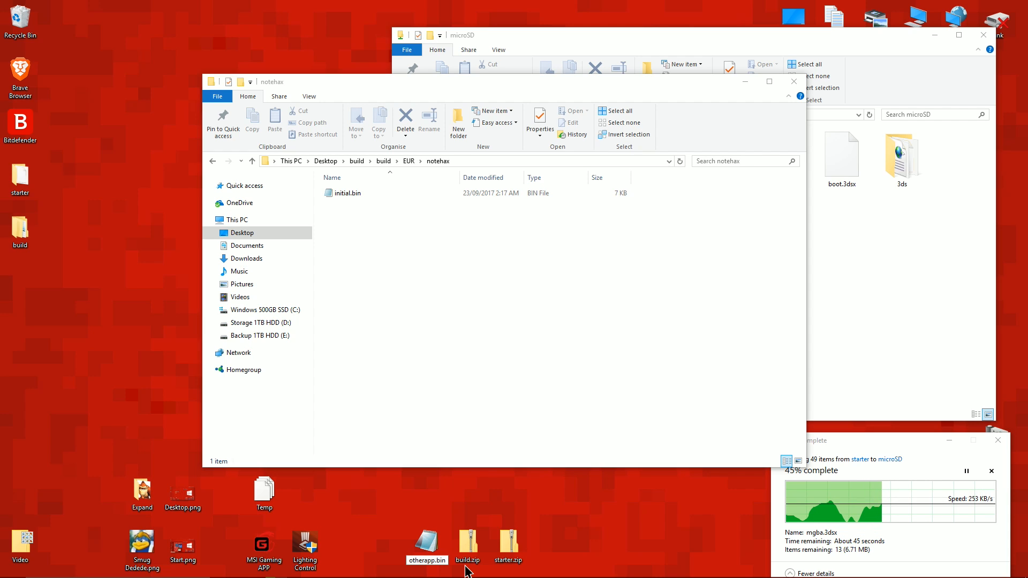
mouse_move(442, 572)
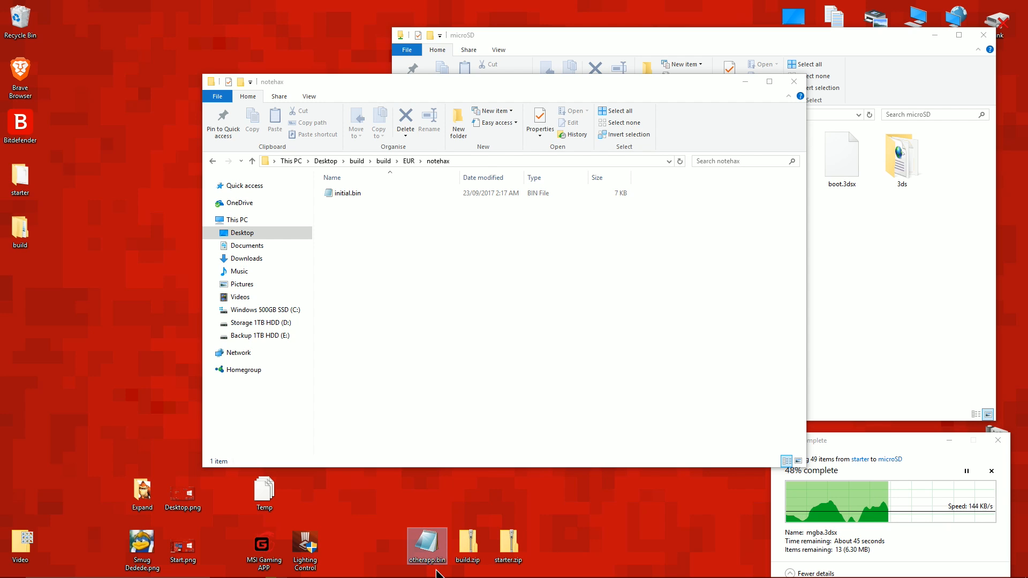
mouse_move(436, 564)
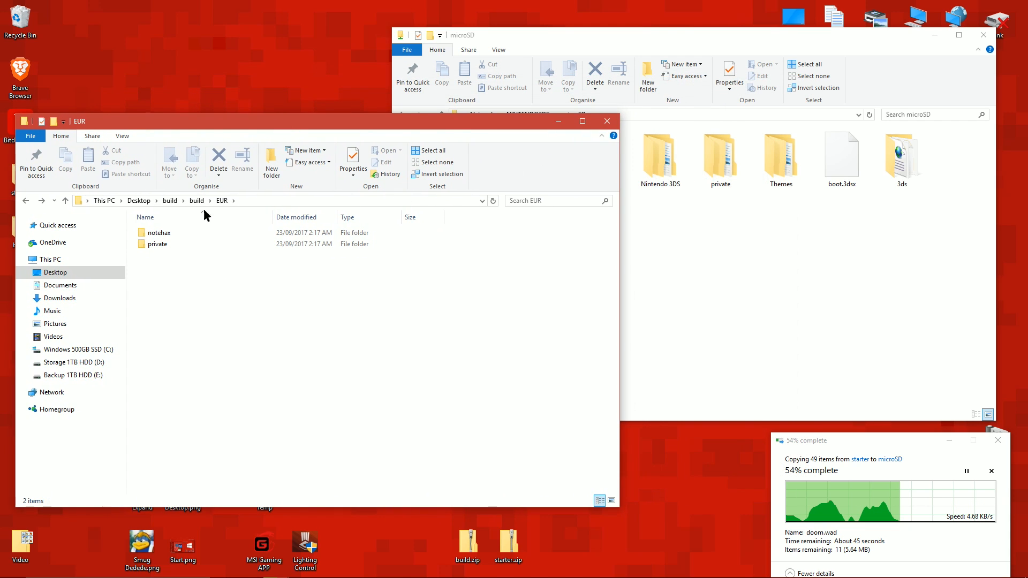
mouse_move(200, 275)
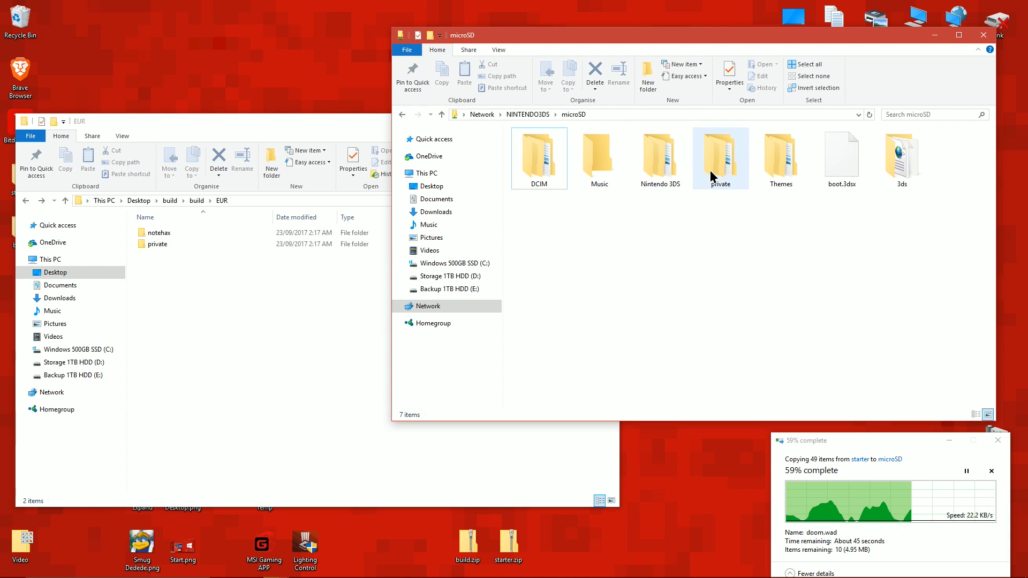
Step: Select the microSD card's private folder and permanently delete it
left_click(720, 153)
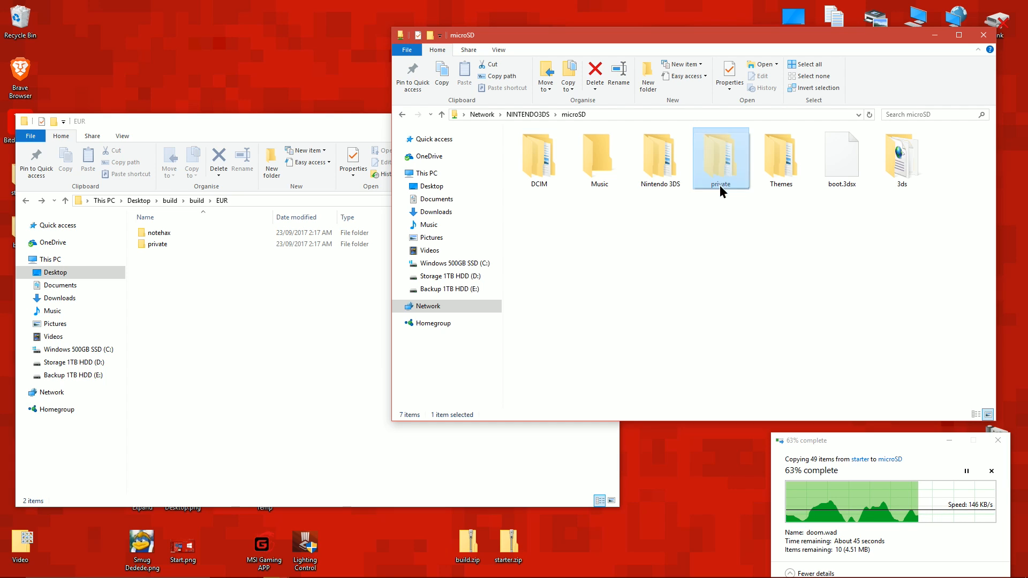
left_click_drag(720, 158, 699, 444)
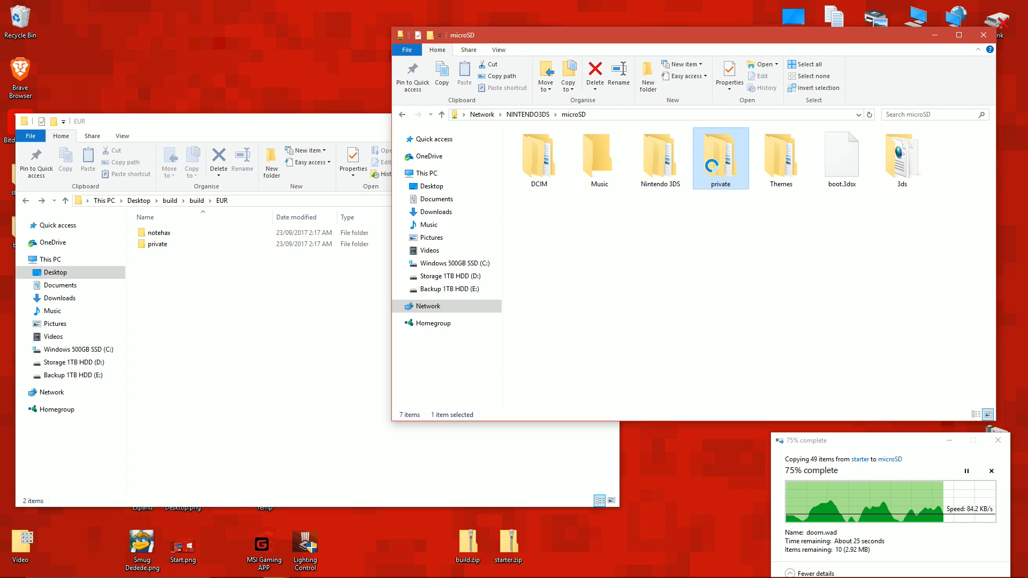
left_click(594, 73)
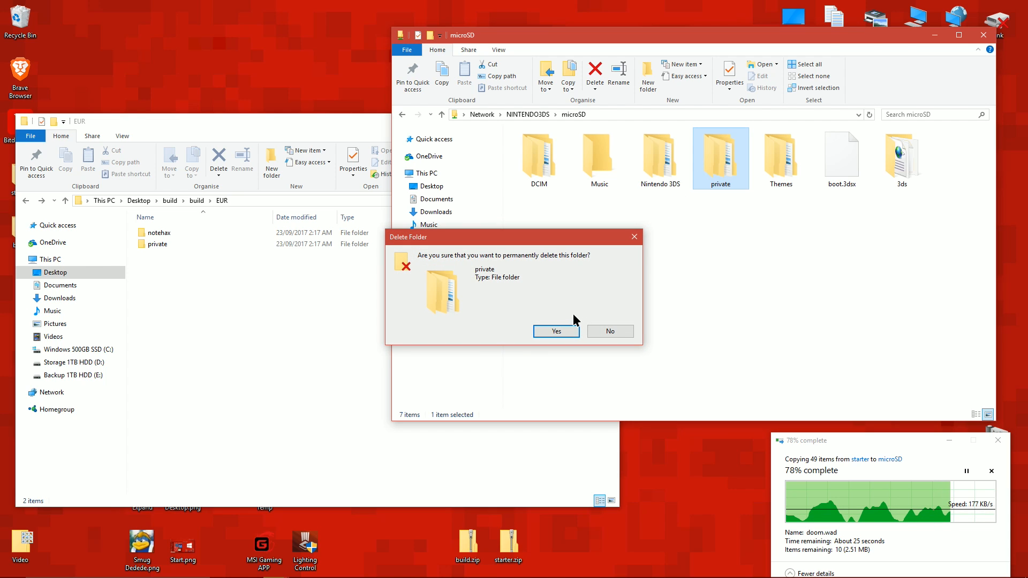
left_click(555, 331)
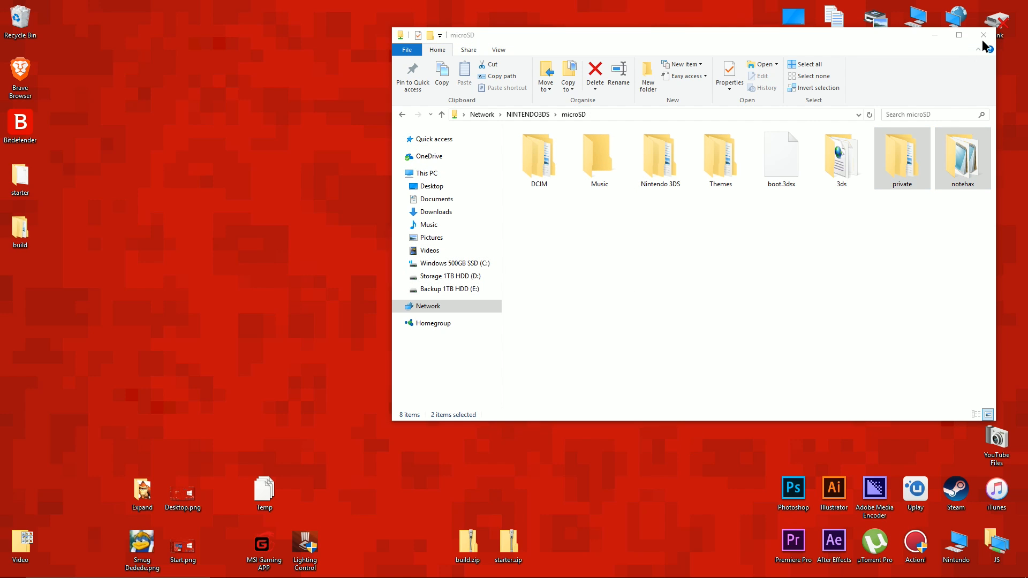
Step: Close the microSD card's File Explorer window
left_click(982, 35)
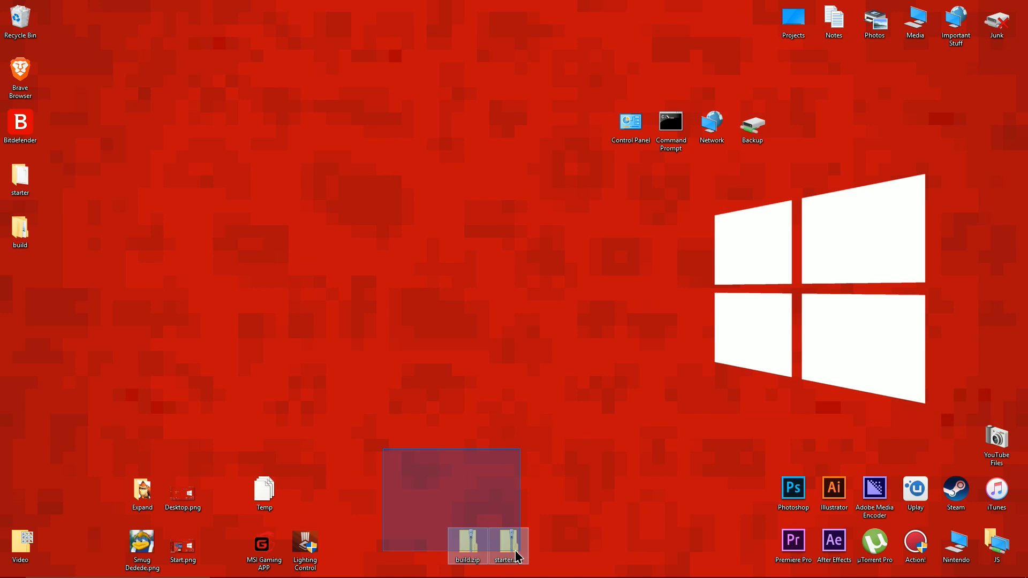